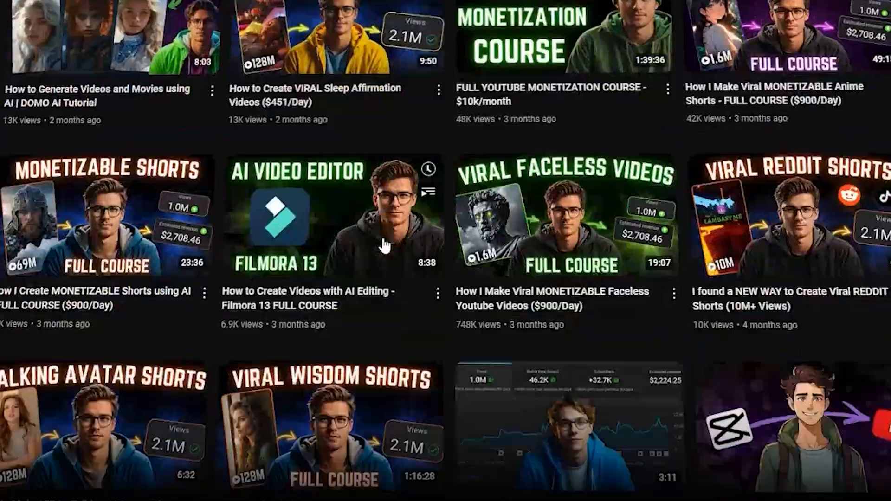
- Scroll through ChatGPT's narrated gladiator script with its scene directions and narrator lines
scroll("down", 3)
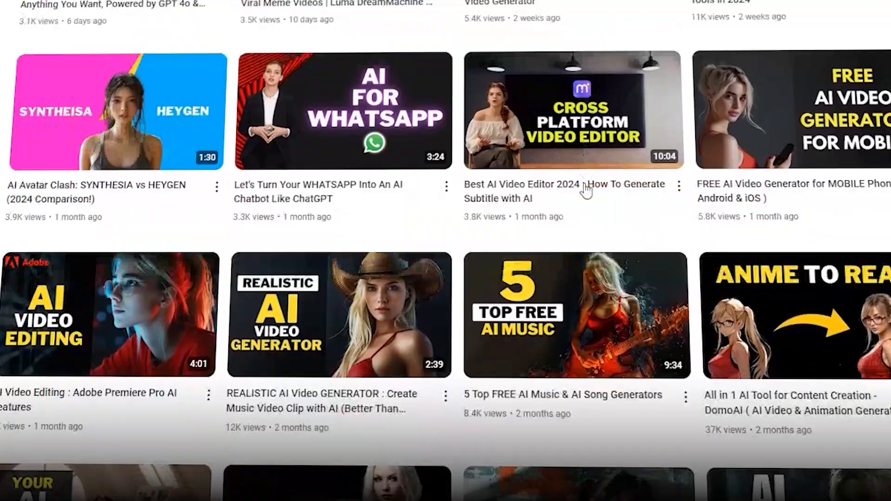
scroll("down", 3)
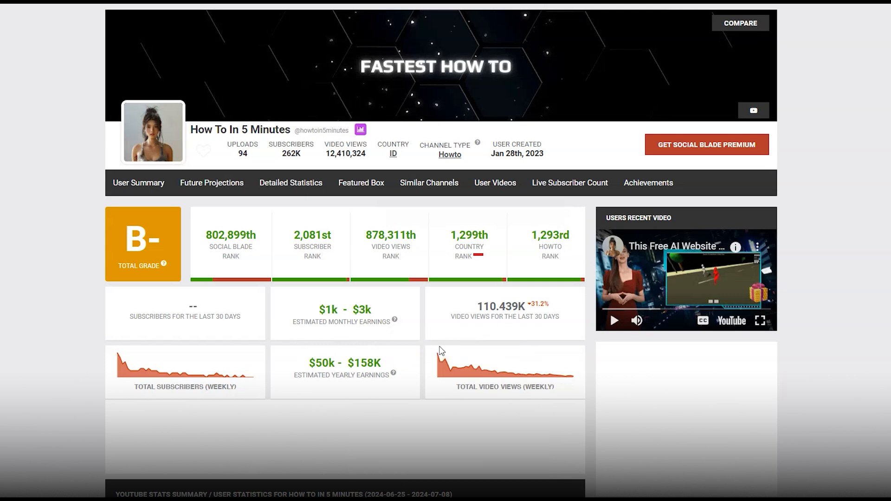
mouse_move(324, 368)
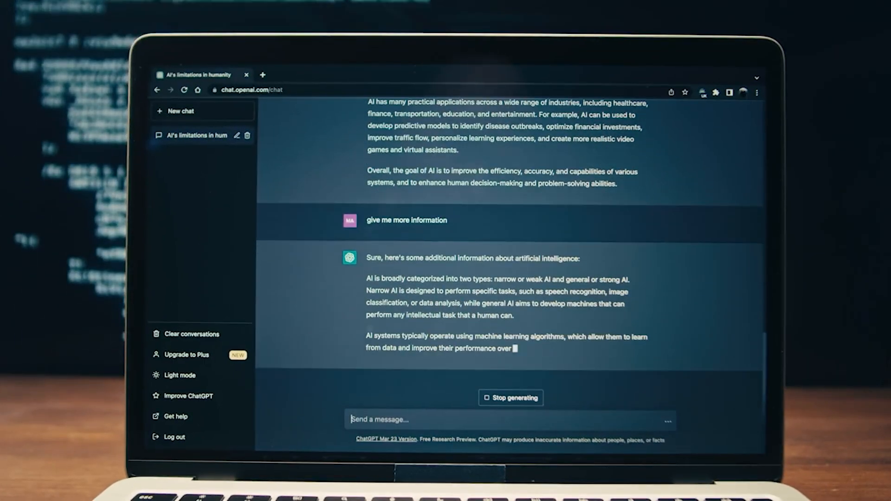
scroll("down", 3)
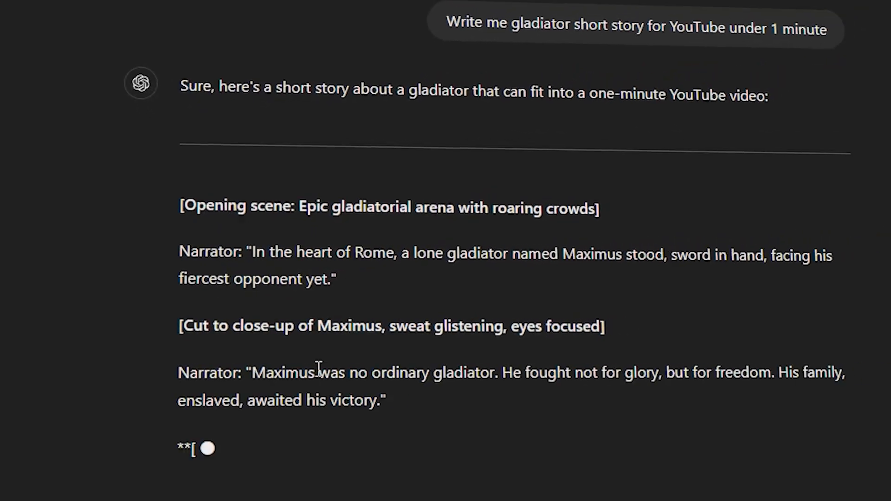
scroll("down", 3)
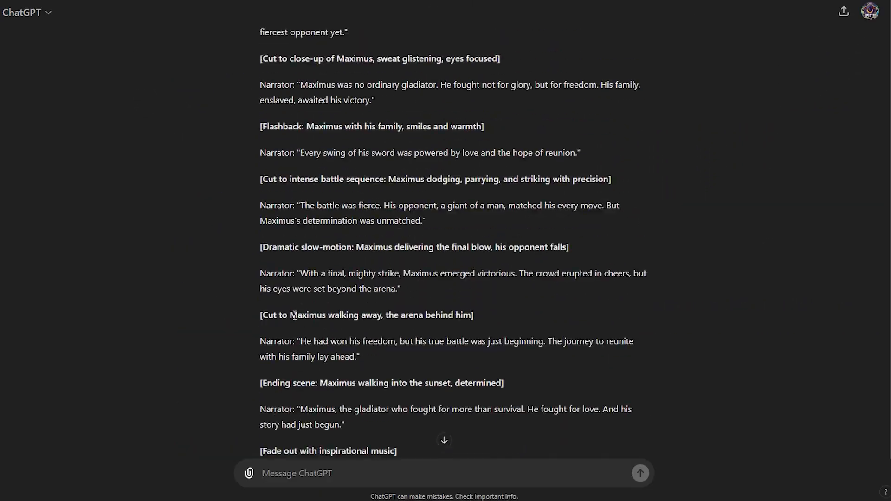
scroll("up", 3)
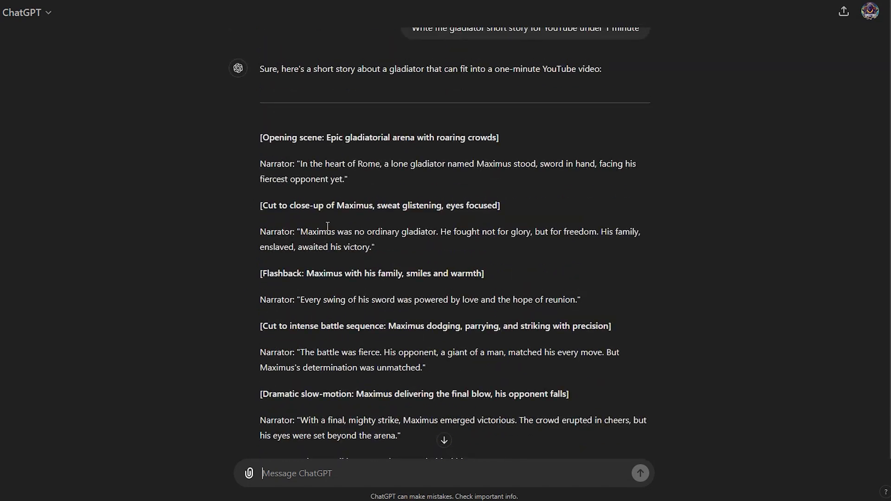
scroll("down", 3)
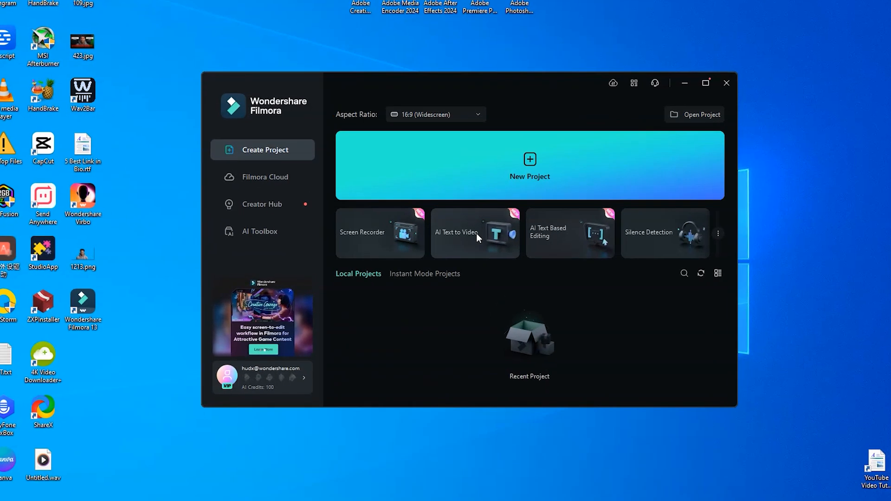
- Start AI Text to Video with the pasted gladiator story beginning '[Cut to intense battle sequence...]'
left_click(474, 232)
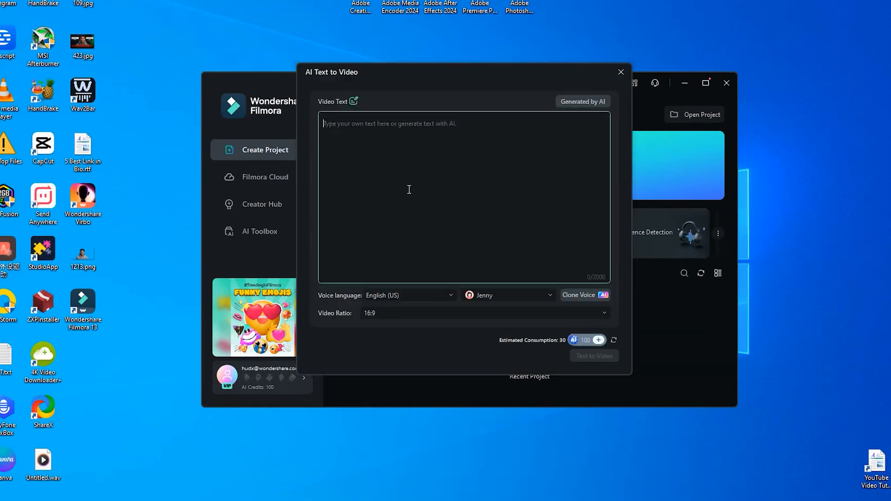
type("[Cut to intense battle sequence...]")
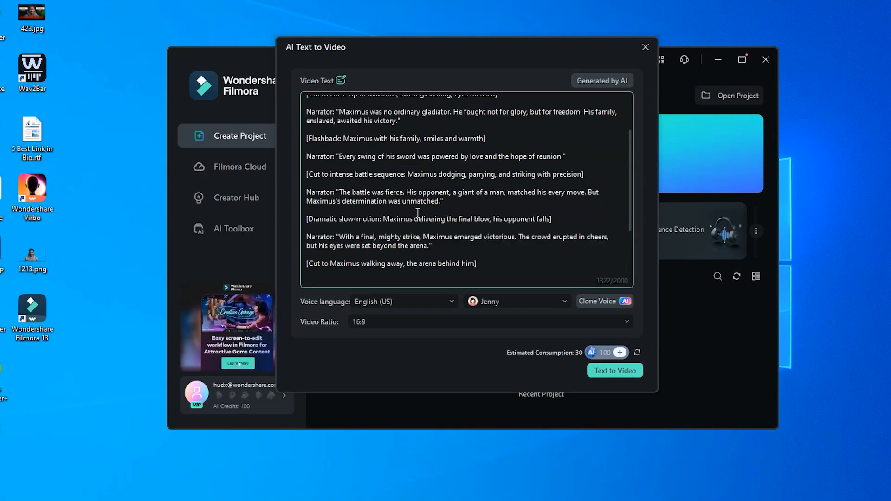
- Generate the video at 9:16 vertical ratio with Davis as the narrator voice
left_click(487, 323)
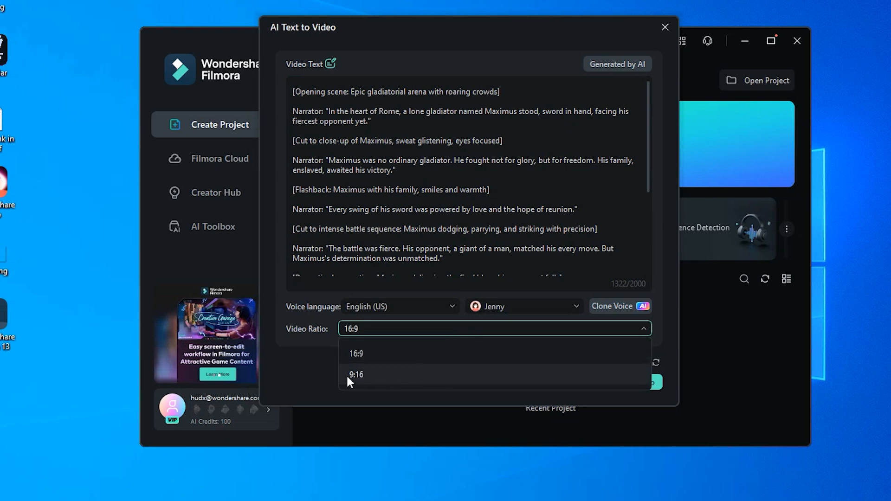
left_click(356, 374)
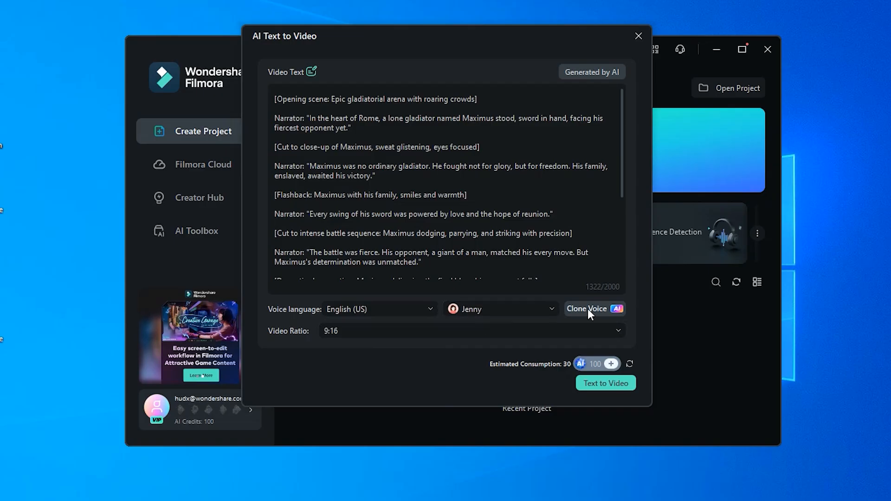
left_click(499, 308)
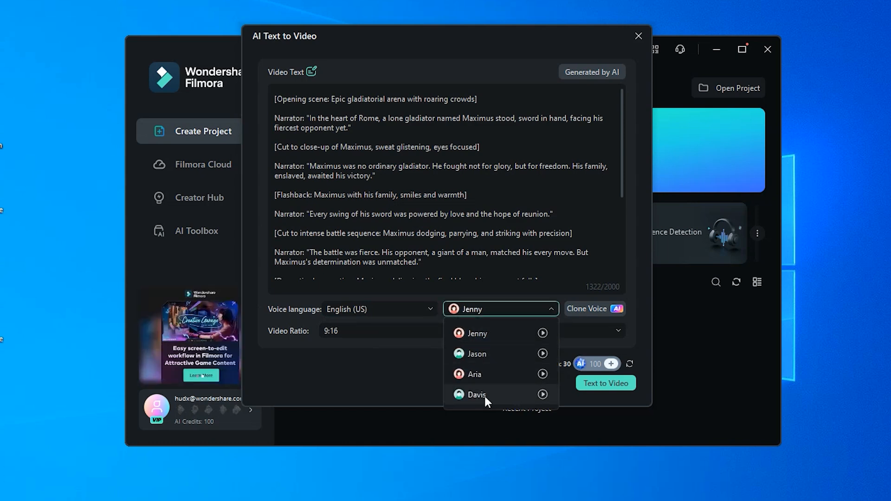
left_click(476, 394)
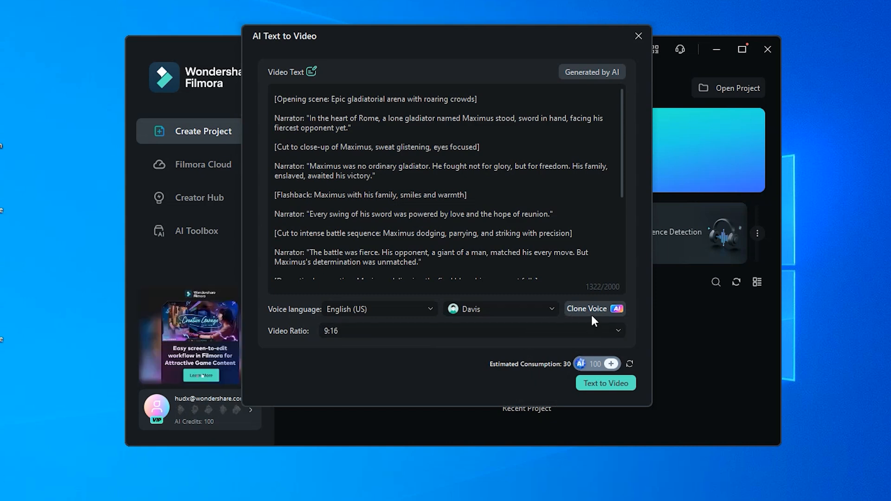
mouse_move(533, 392)
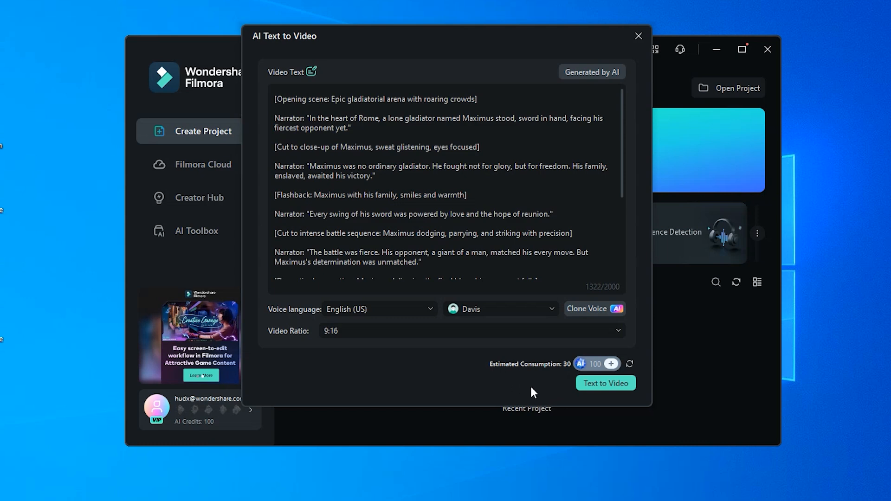
left_click(605, 384)
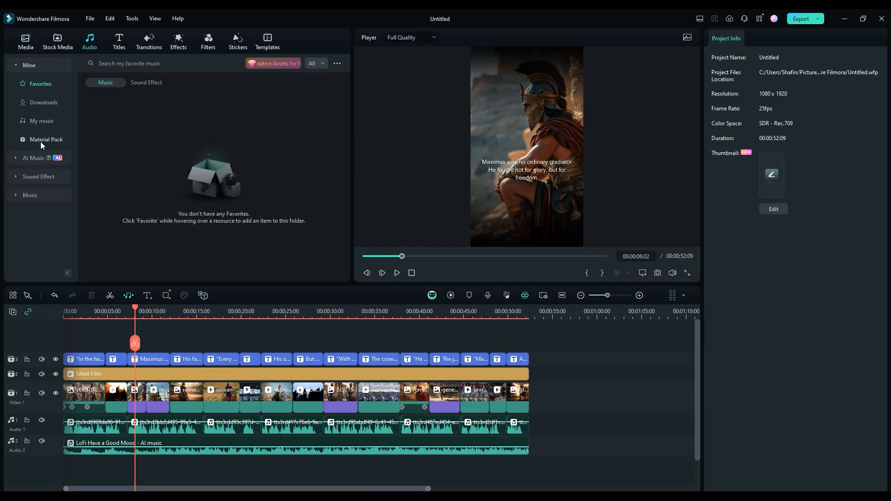
- Choose the Epic mood tag in the AI Music generator for the background track
left_click(35, 160)
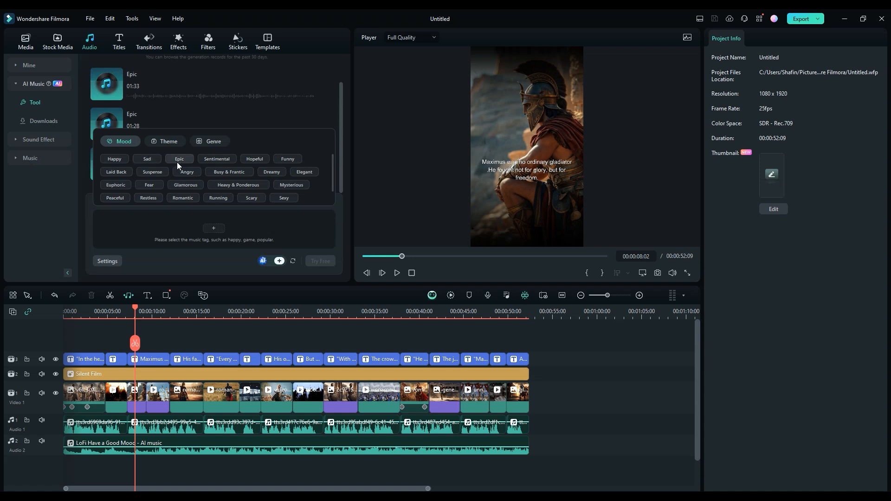
left_click(168, 141)
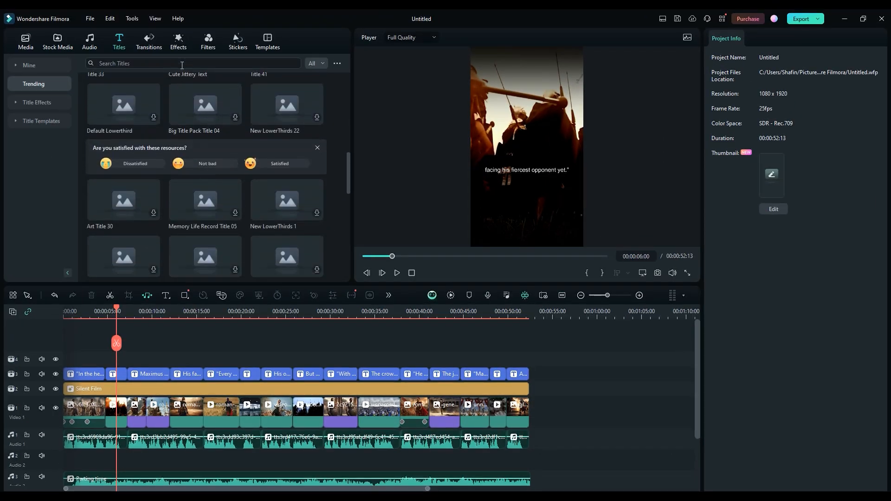
- Browse the Social Media and Trending sticker collections, then return to Project Media
left_click(237, 40)
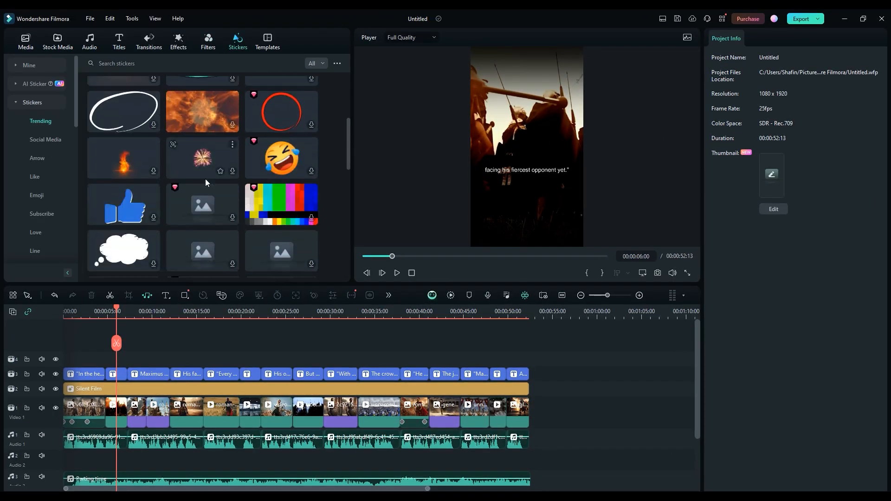
left_click(115, 374)
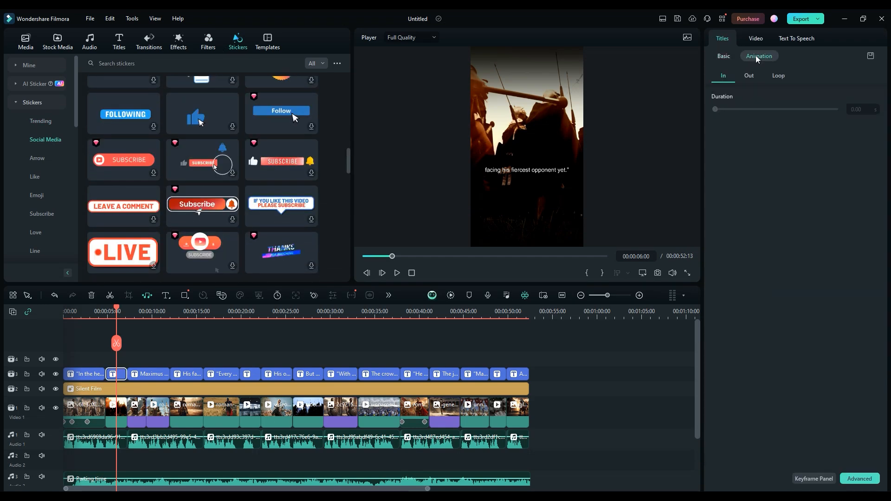
left_click(758, 56)
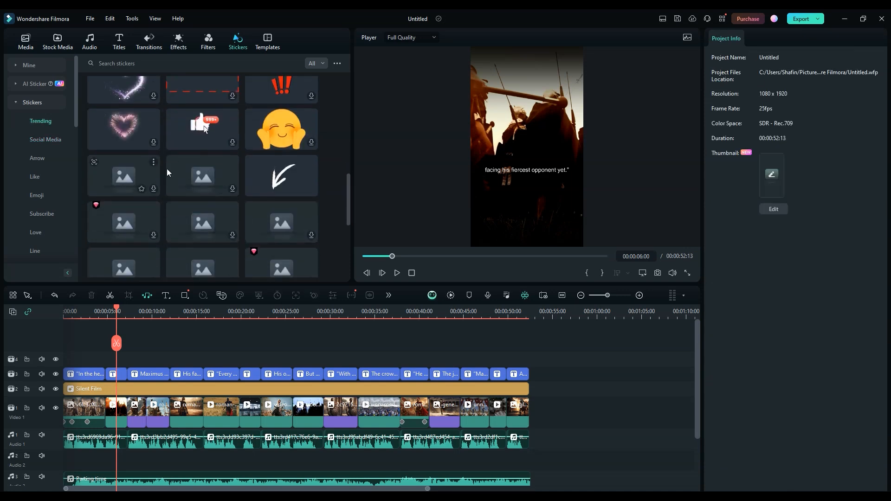
scroll("down", 3)
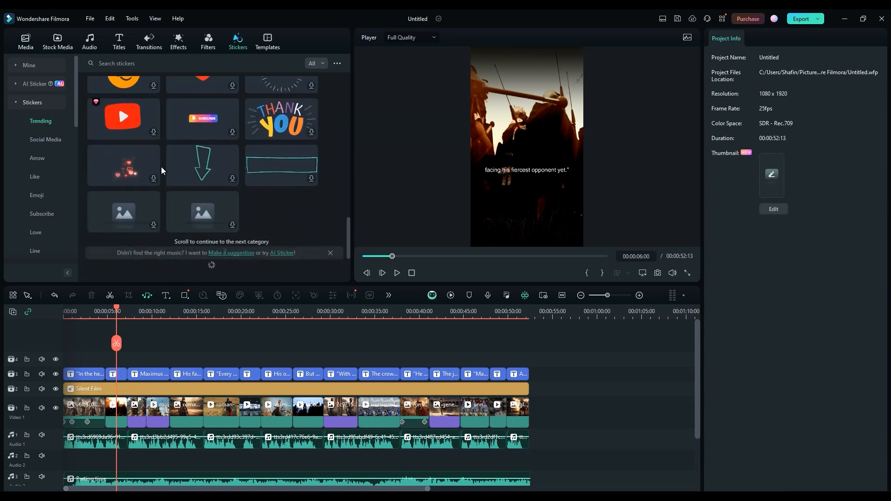
left_click(22, 40)
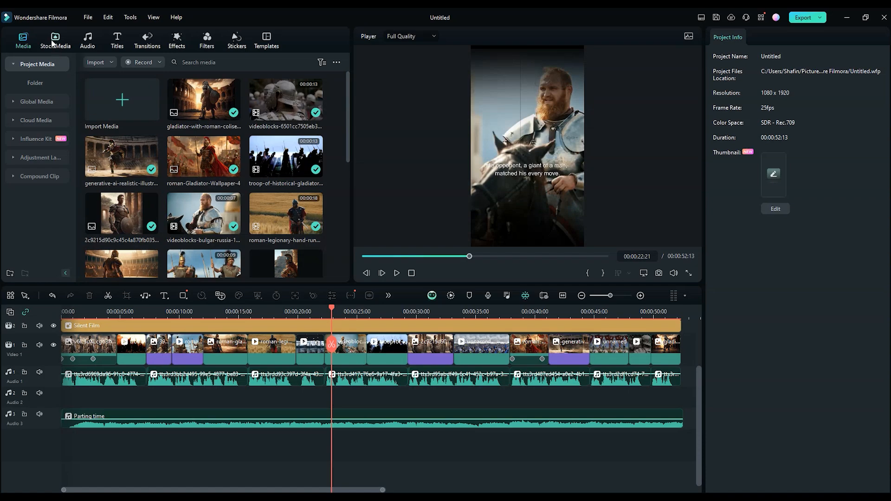
- Generate AI images from the prompt 'hardened Roman Praetorian Guard, armed with gladius, dramatic rendering, Historical...'
left_click(55, 40)
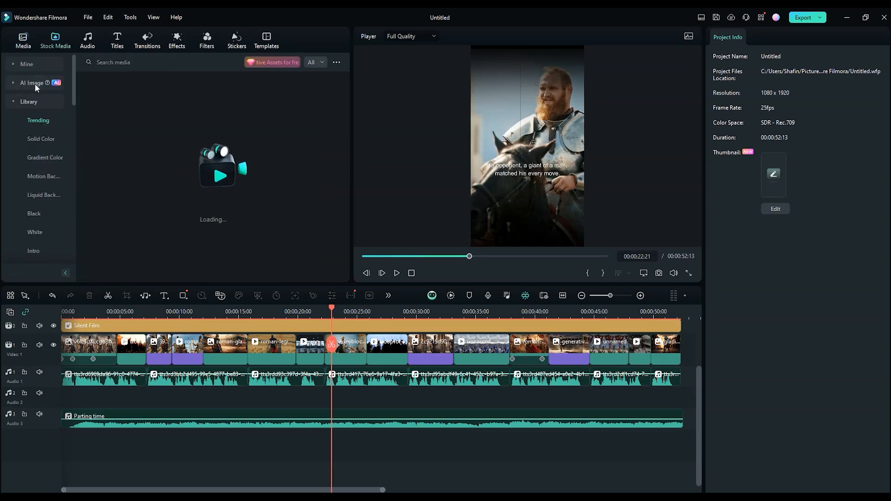
left_click(33, 83)
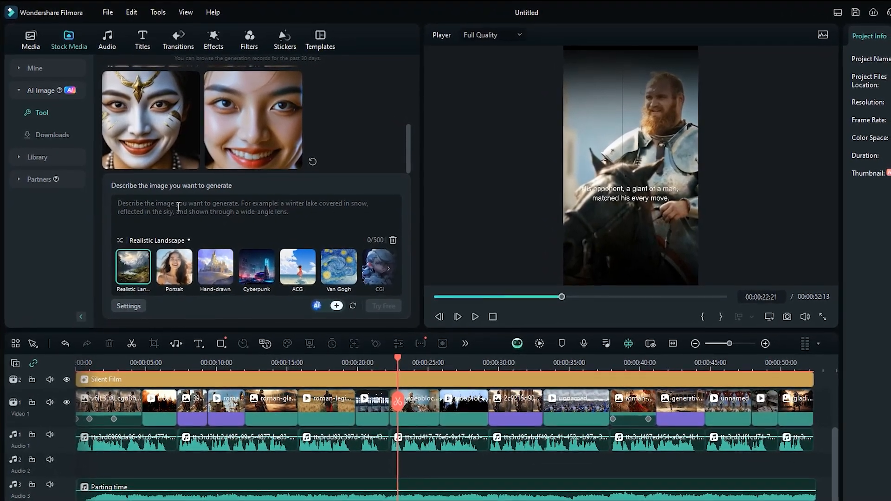
type("hardened Roman Praetorian Guard, armed with gladius, dramatic rendering, Historical colors, imaginative, high contrast, art by Rebeca Saray, Reylia Slaby")
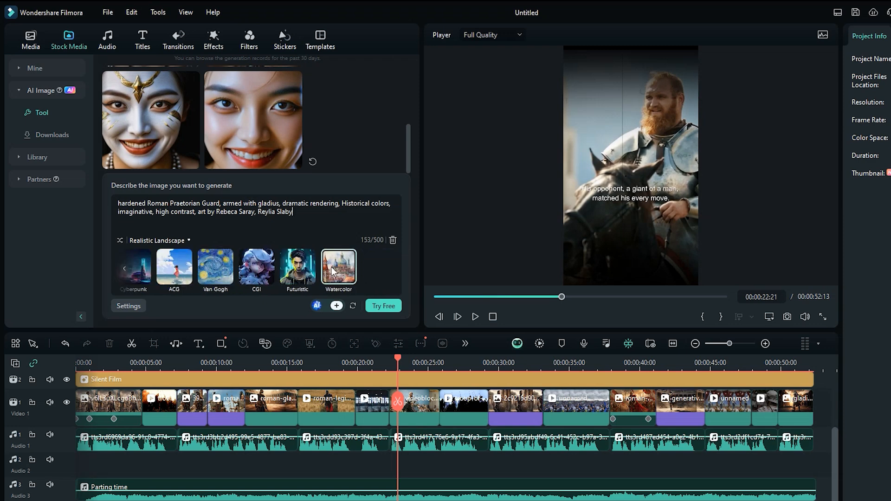
left_click(256, 267)
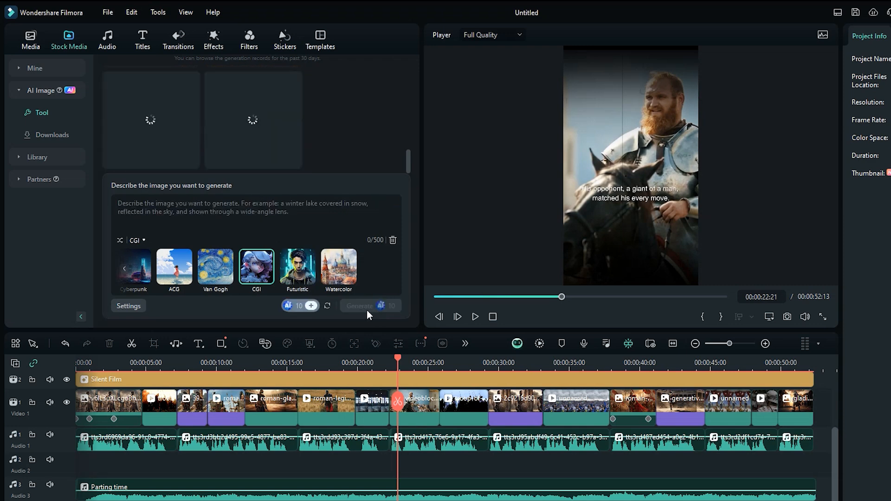
mouse_move(236, 129)
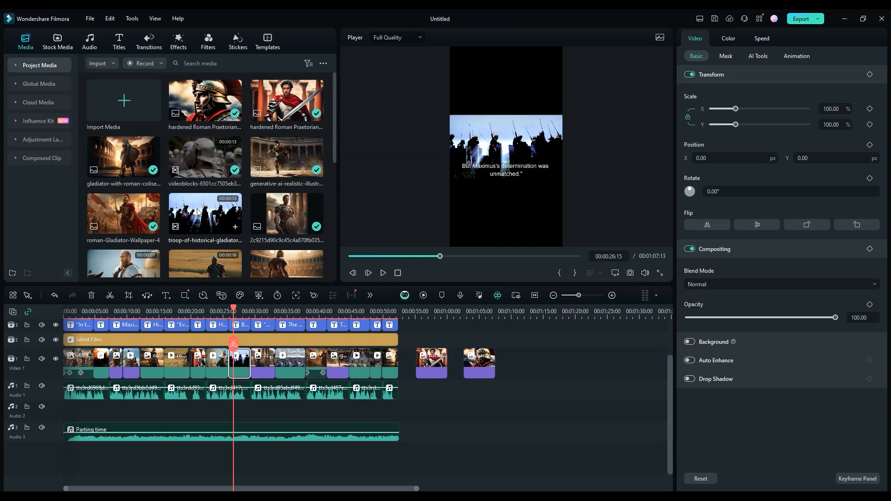
- Auto Reframe the marching troop clip to a 9:16 crop, analyze it and preview the result
right_click(204, 214)
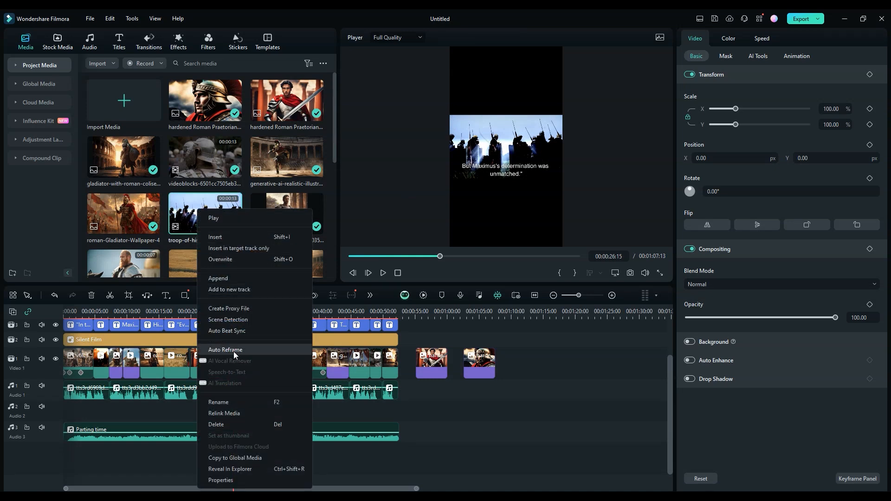
left_click(225, 350)
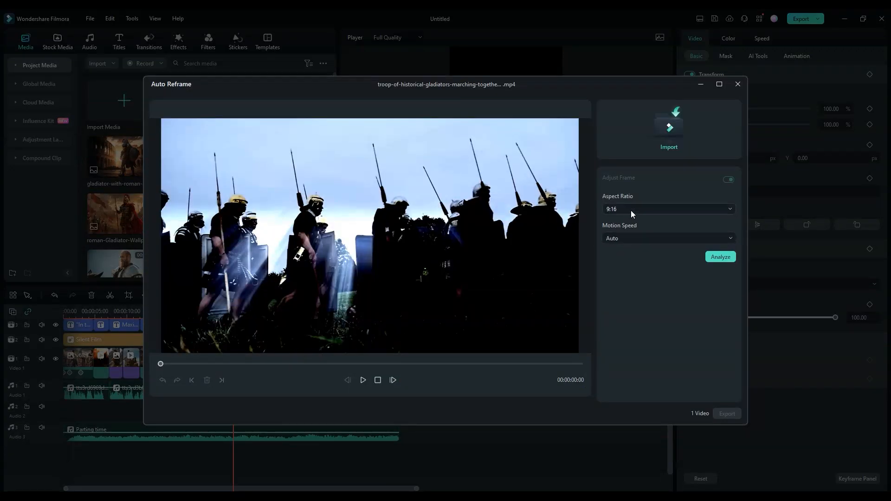
left_click(719, 256)
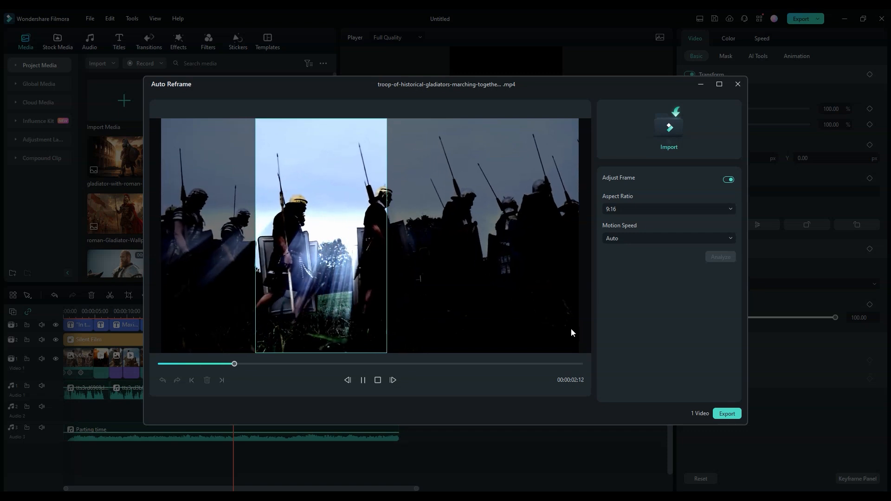
left_click(725, 413)
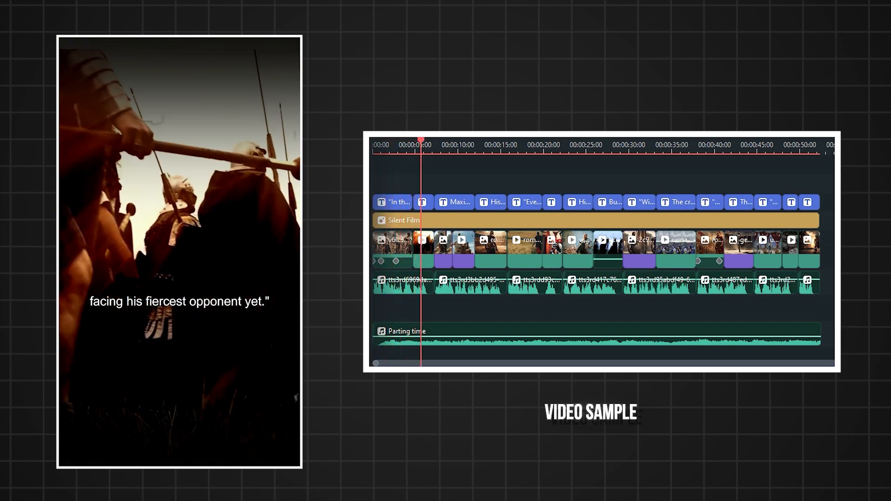
left_click(440, 141)
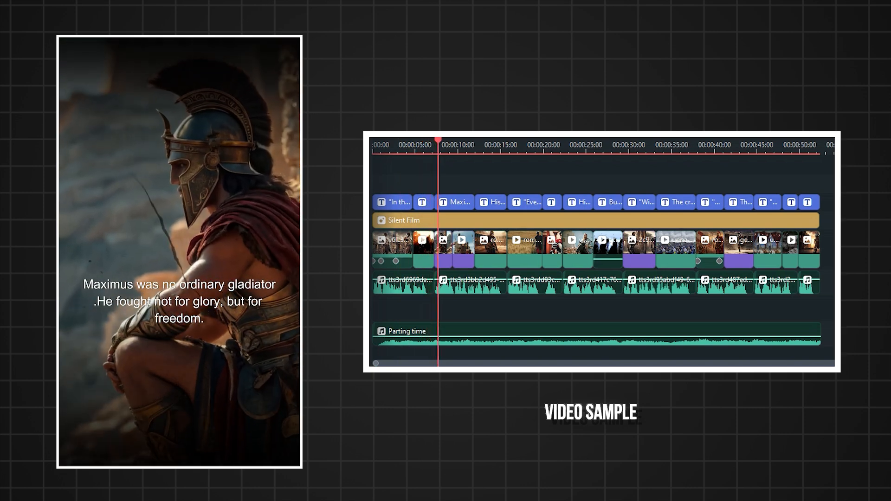